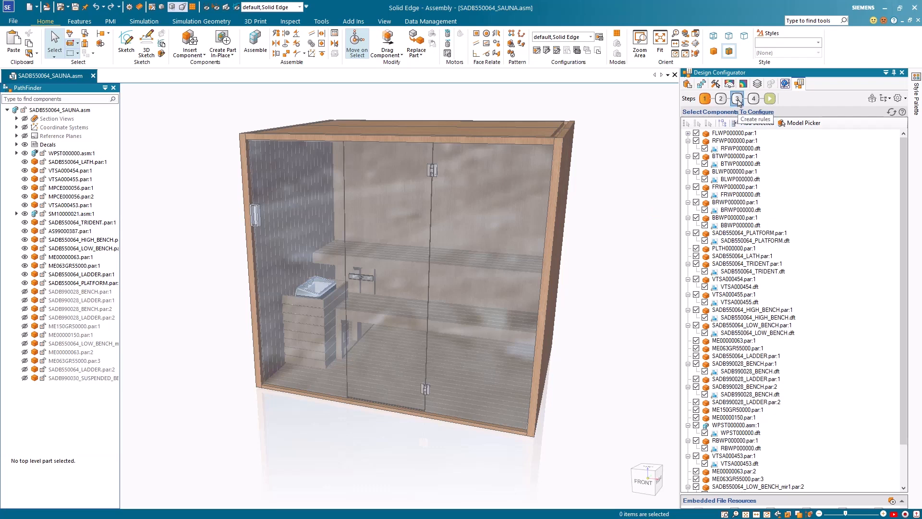
Review the sauna's global rules and model actions, then run the width 1800, depth 1600 options form.
{"action": "left_click", "coordinate": [736, 98]}
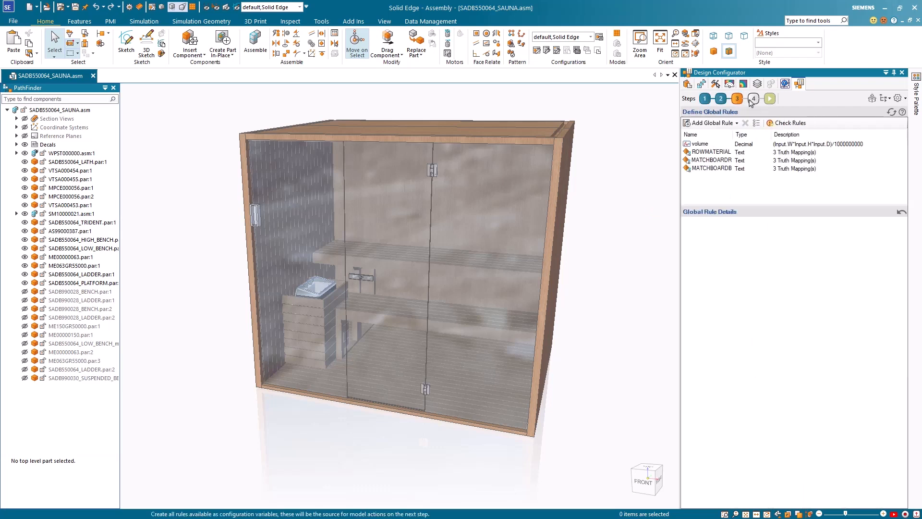
{"action": "left_click", "coordinate": [754, 98]}
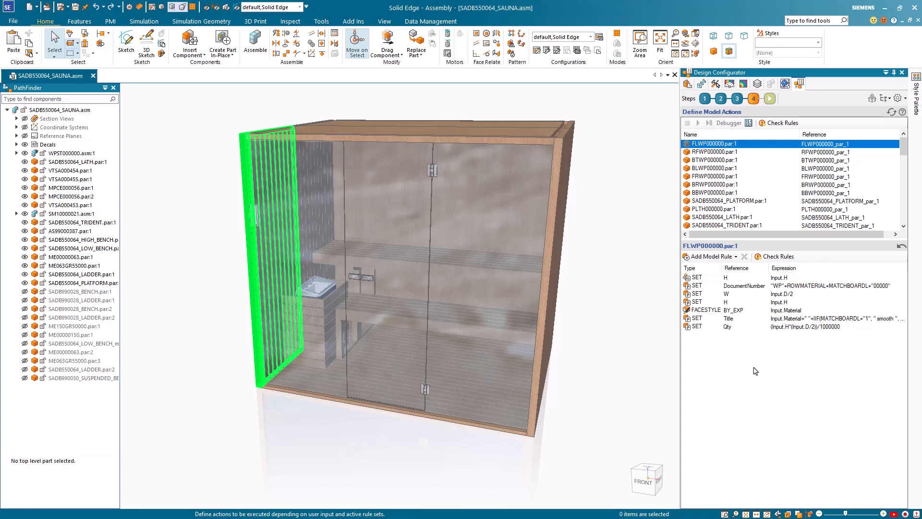
{"action": "left_click", "coordinate": [769, 98]}
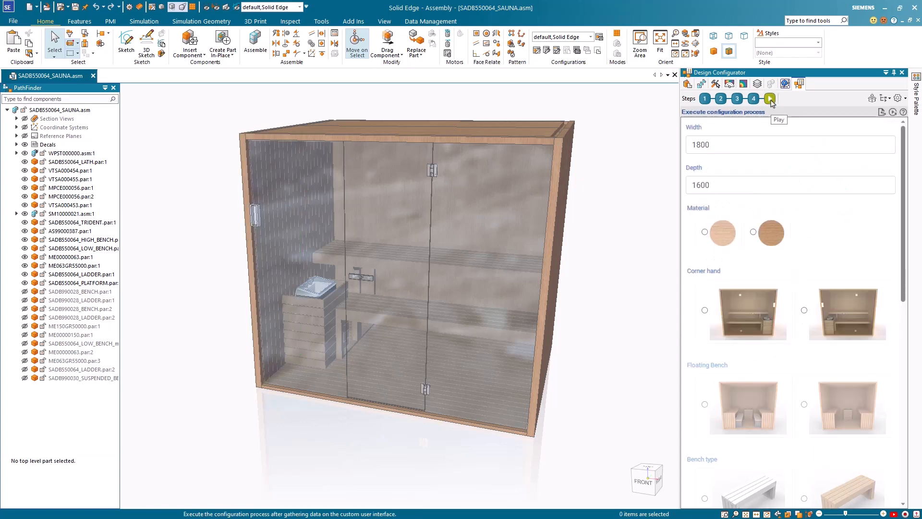
{"action": "scroll", "scroll_direction": "down", "scroll_amount": 3}
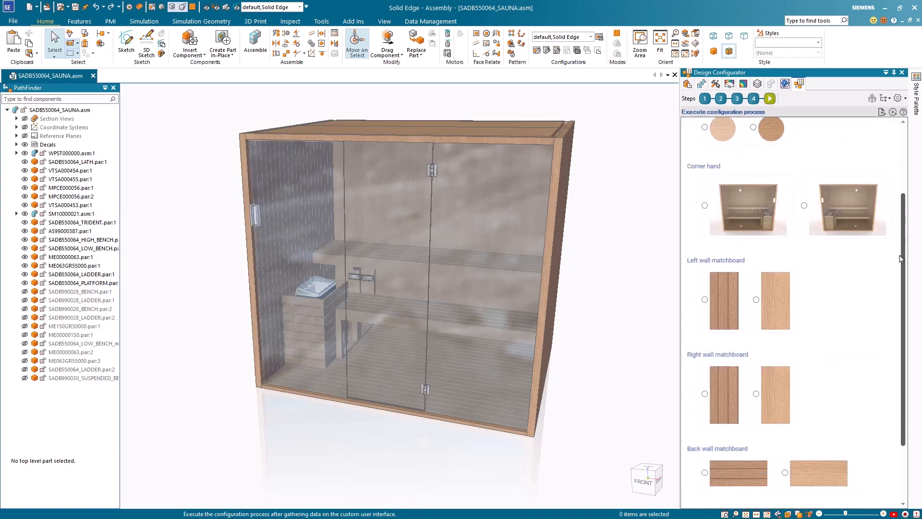
{"action": "scroll", "scroll_direction": "up", "scroll_amount": 3}
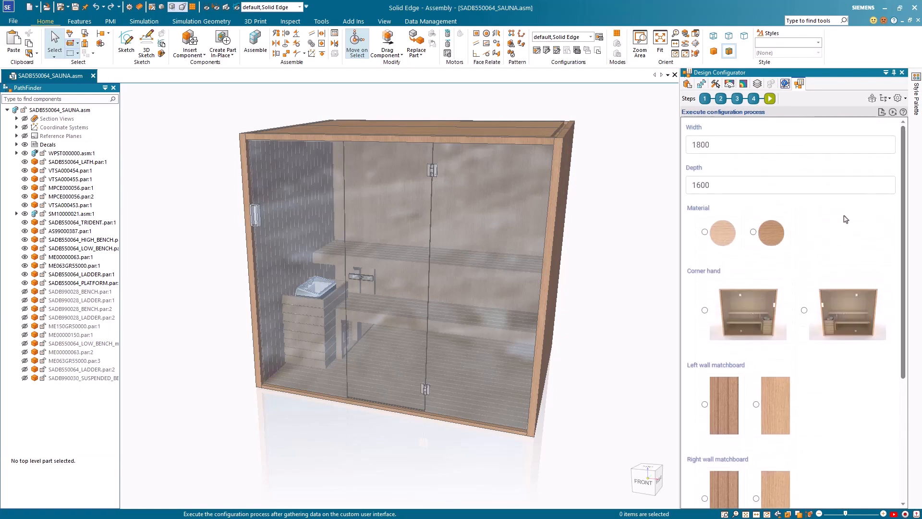
{"action": "mouse_move", "coordinate": [839, 235]}
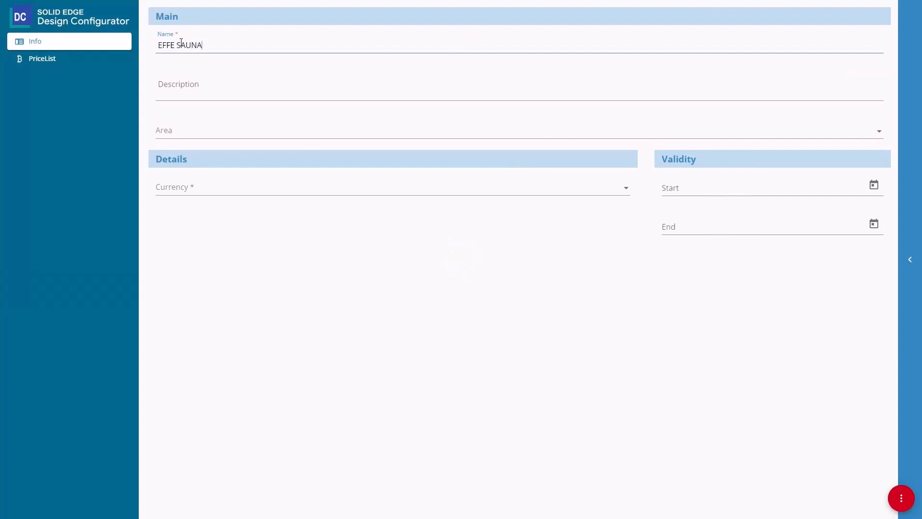
Name the price list EFFE SAUNA 2024 with catalog description, valid January to December 2023.
{"action": "type", "text": "2024"}
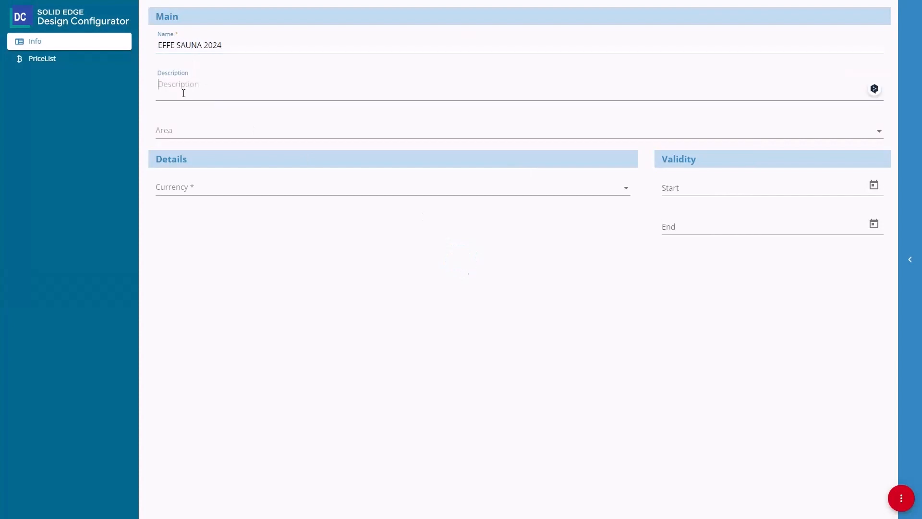
{"action": "type", "text": "2024 MODEL YEAR SAUNA CATALOG"}
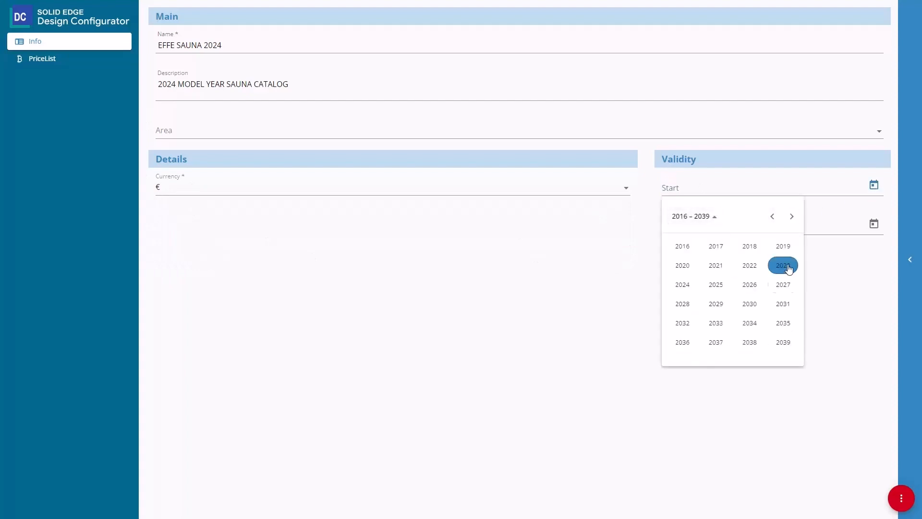
{"action": "left_click", "coordinate": [782, 265]}
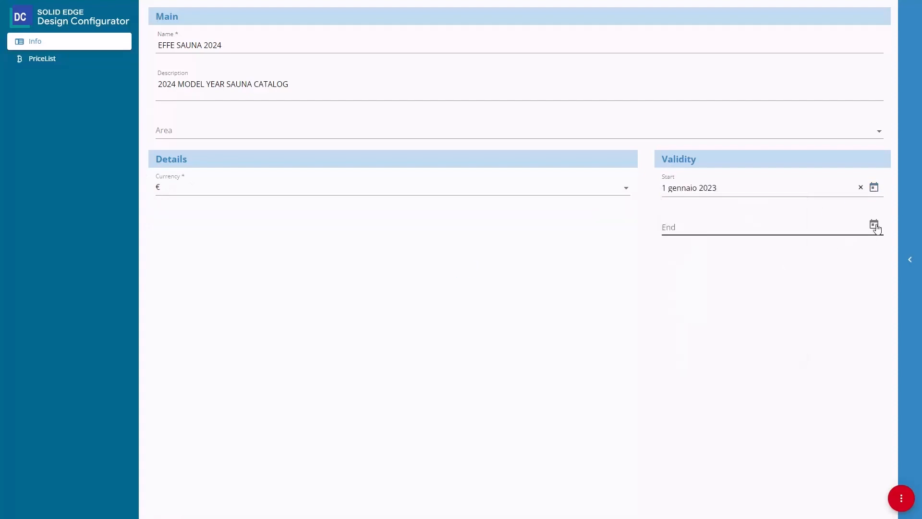
{"action": "left_click", "coordinate": [874, 225]}
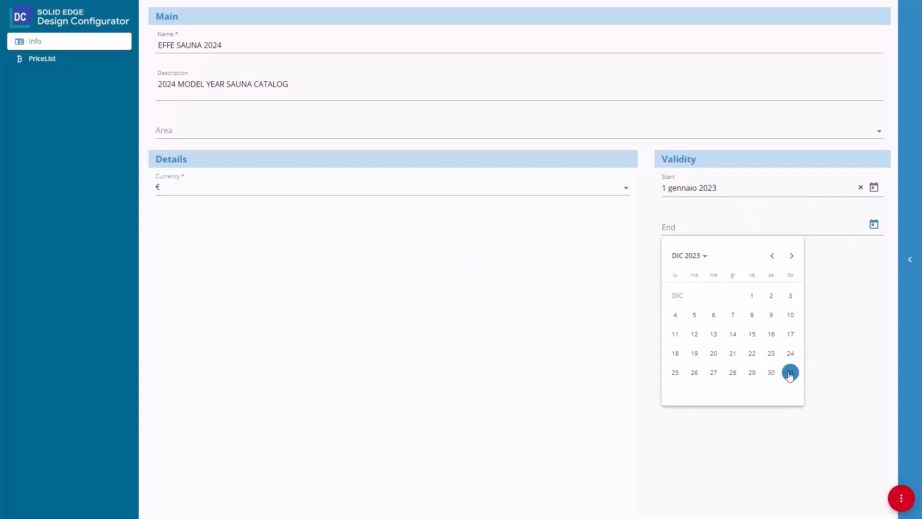
{"action": "left_click", "coordinate": [42, 58]}
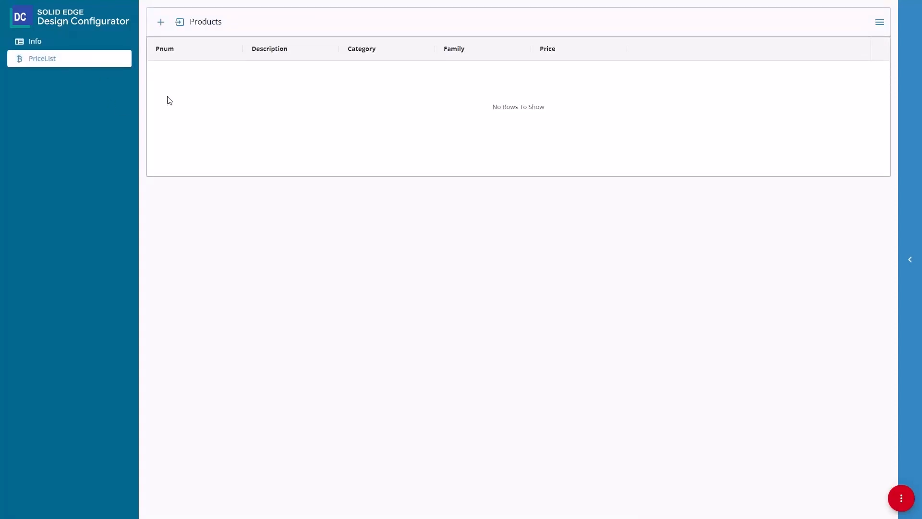
Import sauna products from the spreadsheet, adjust visible columns, and import the CAD template fields.
{"action": "left_click", "coordinate": [160, 22]}
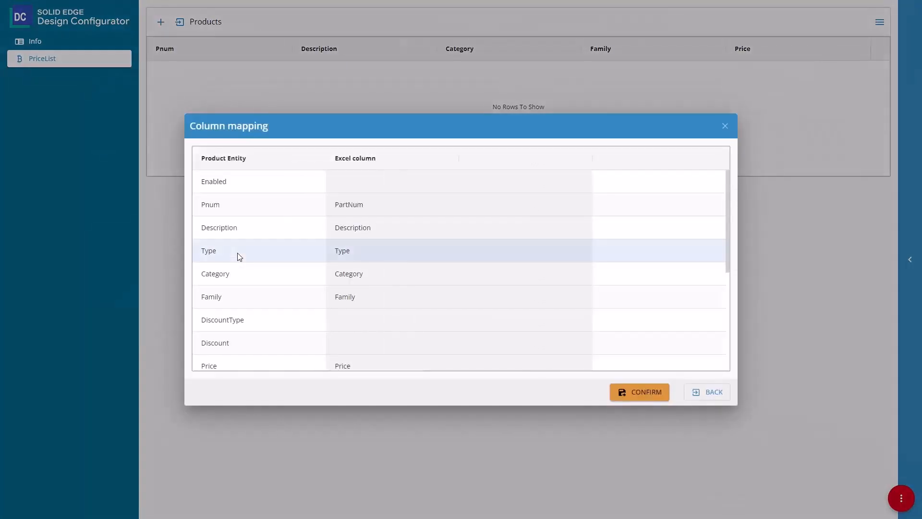
{"action": "left_click", "coordinate": [639, 392]}
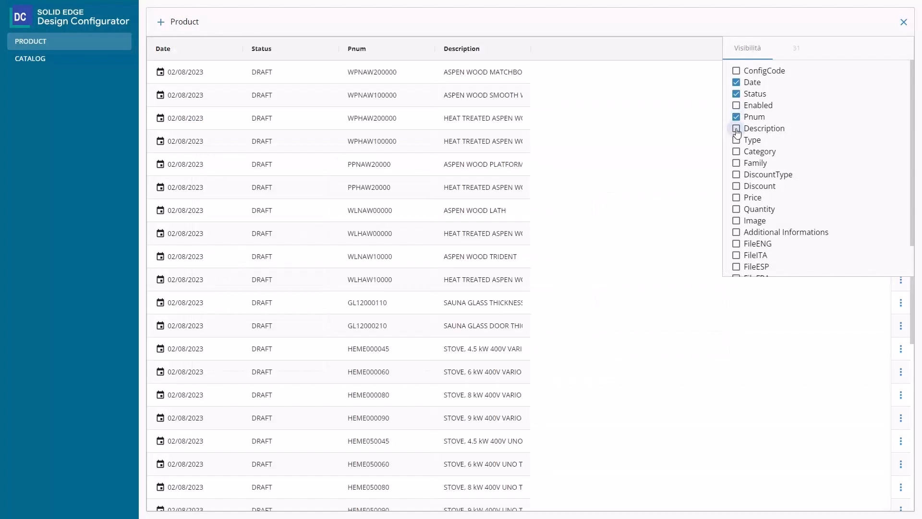
{"action": "left_click", "coordinate": [903, 21]}
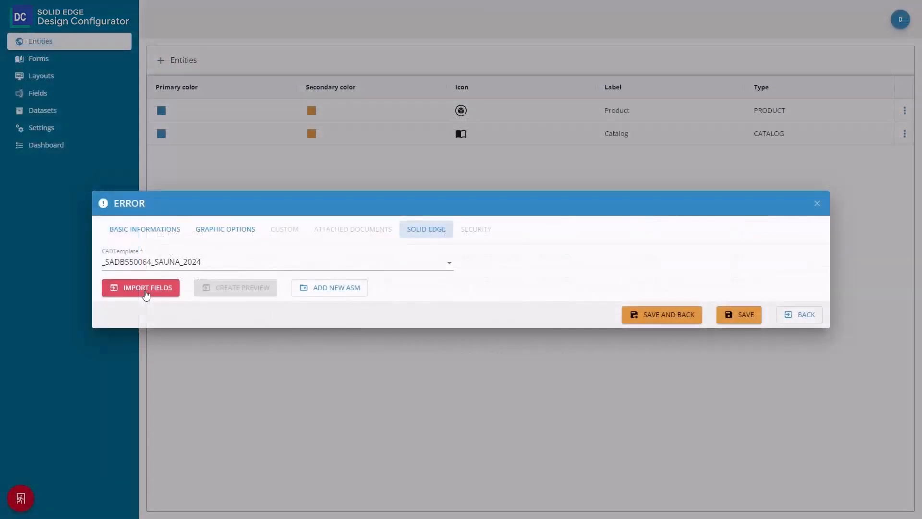
{"action": "left_click", "coordinate": [141, 288]}
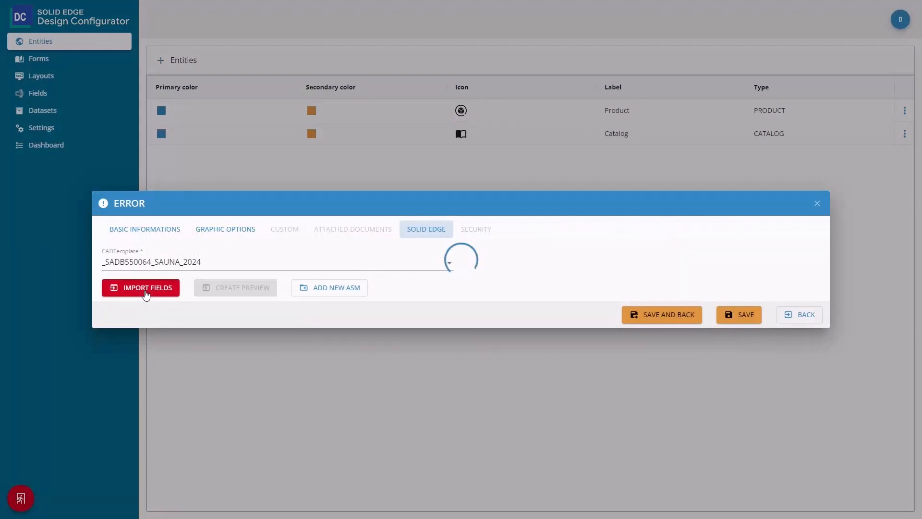
{"action": "left_click", "coordinate": [140, 288]}
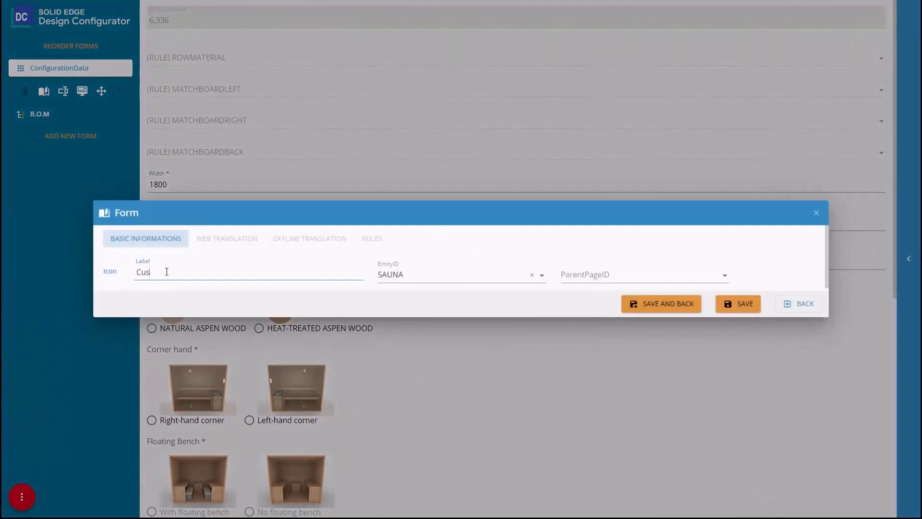
Create the Customer Info form with an icon and entity SAUNA, then save it.
{"action": "left_click", "coordinate": [109, 272]}
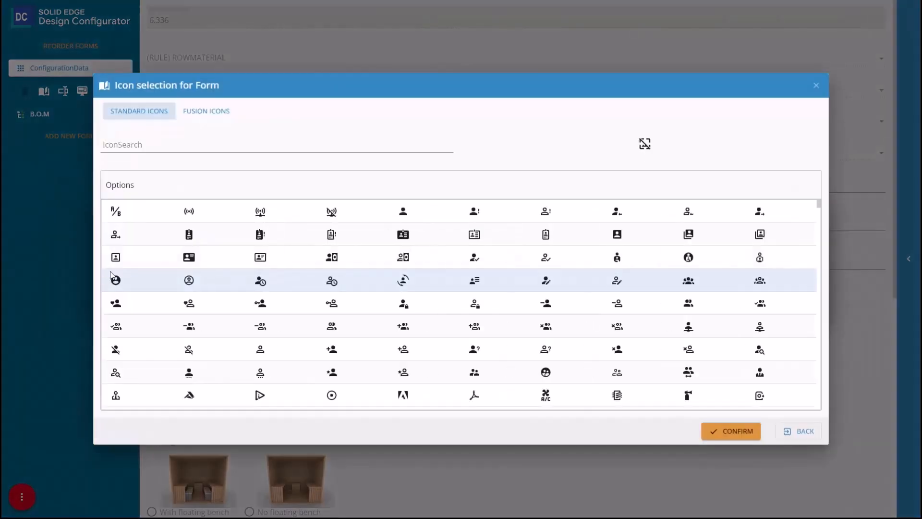
{"action": "left_click", "coordinate": [730, 431]}
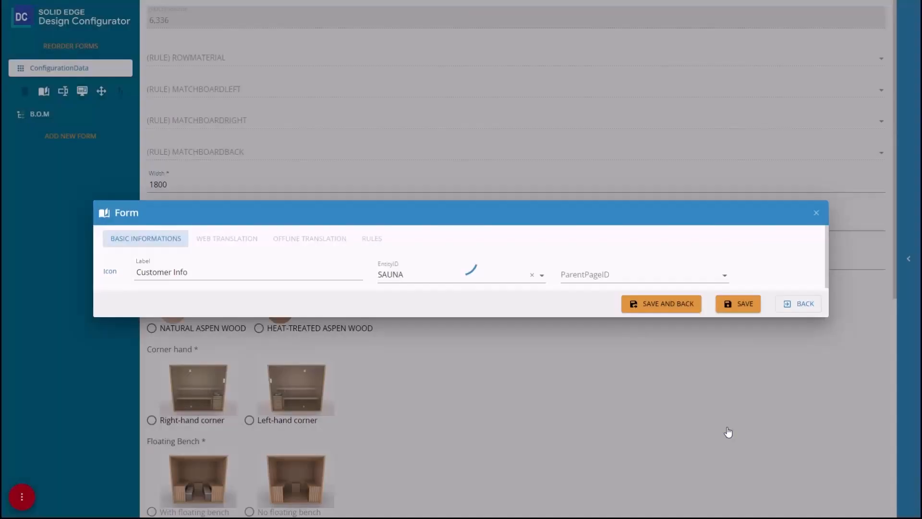
{"action": "left_click", "coordinate": [660, 303]}
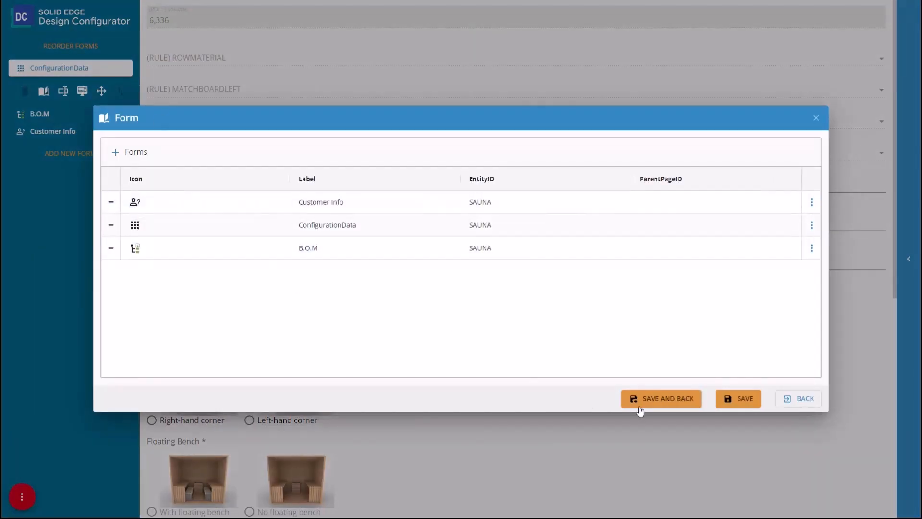
{"action": "left_click", "coordinate": [660, 398]}
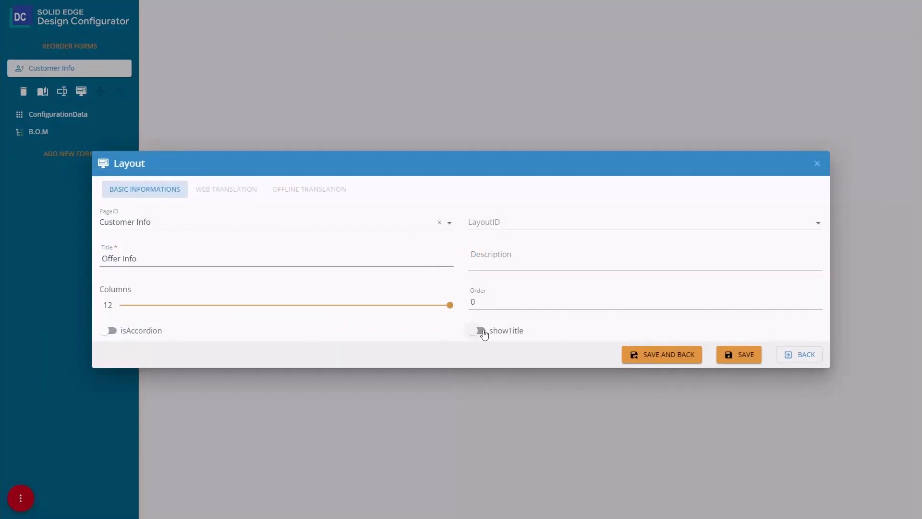
Save the Offer Info section with OfferID and a DATEPICKER date field, then enter offer SO76669765.
{"action": "left_click", "coordinate": [660, 354]}
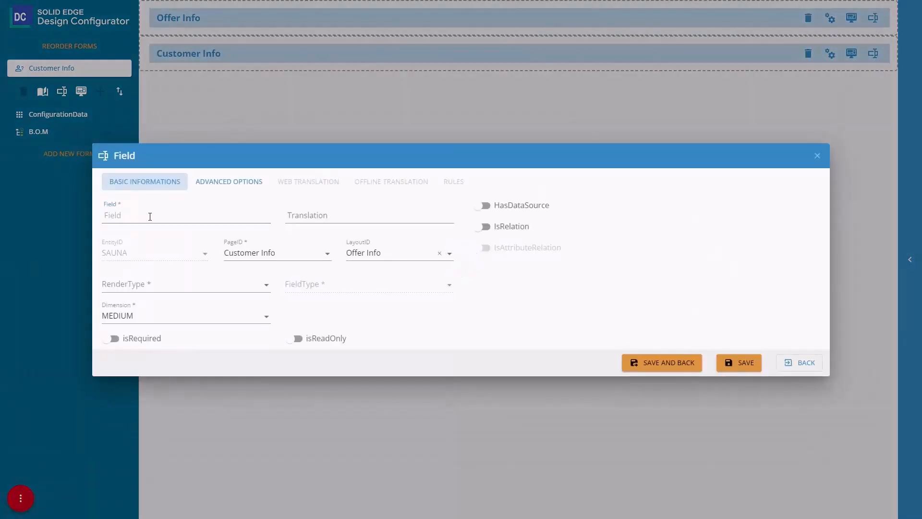
{"action": "left_click", "coordinate": [367, 284]}
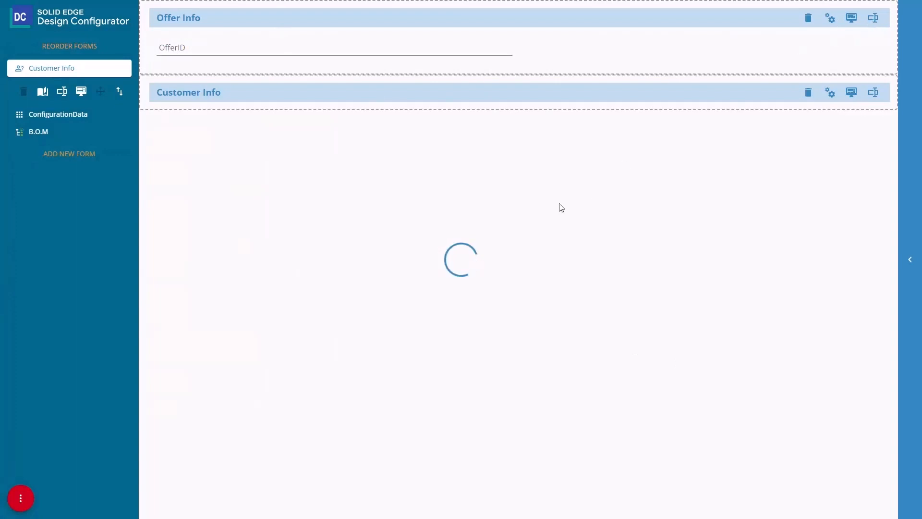
{"action": "left_click", "coordinate": [186, 283]}
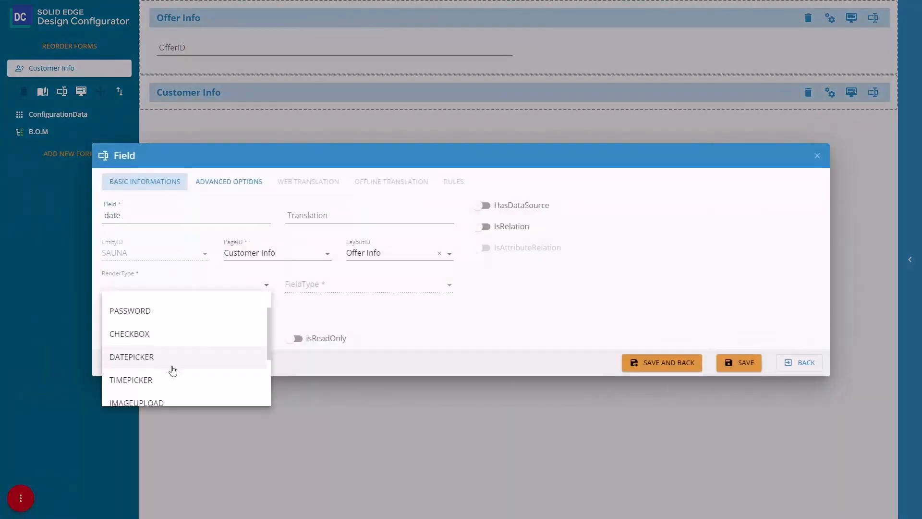
{"action": "left_click", "coordinate": [131, 356]}
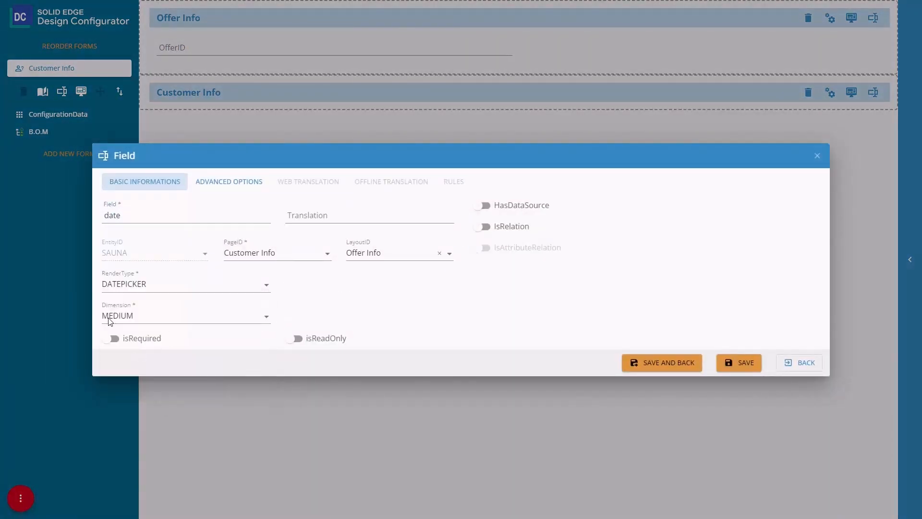
{"action": "left_click", "coordinate": [661, 362]}
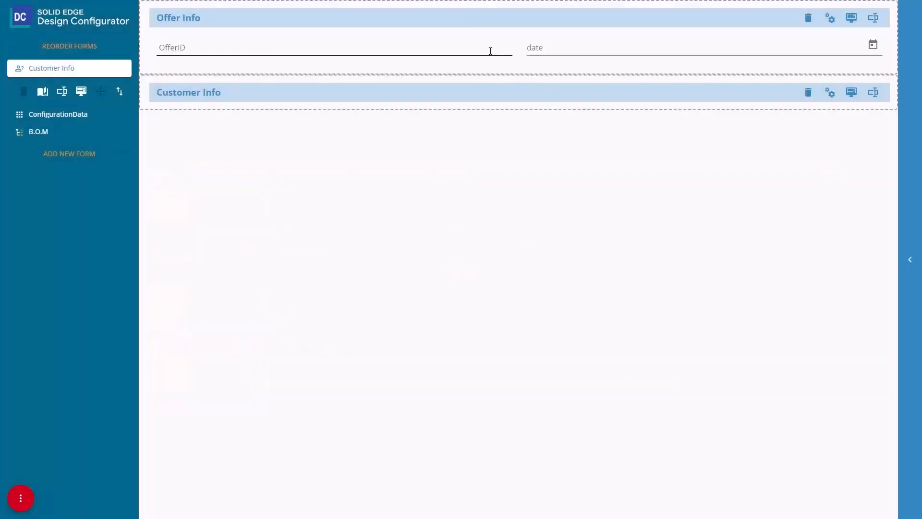
{"action": "type", "text": "SO76669765"}
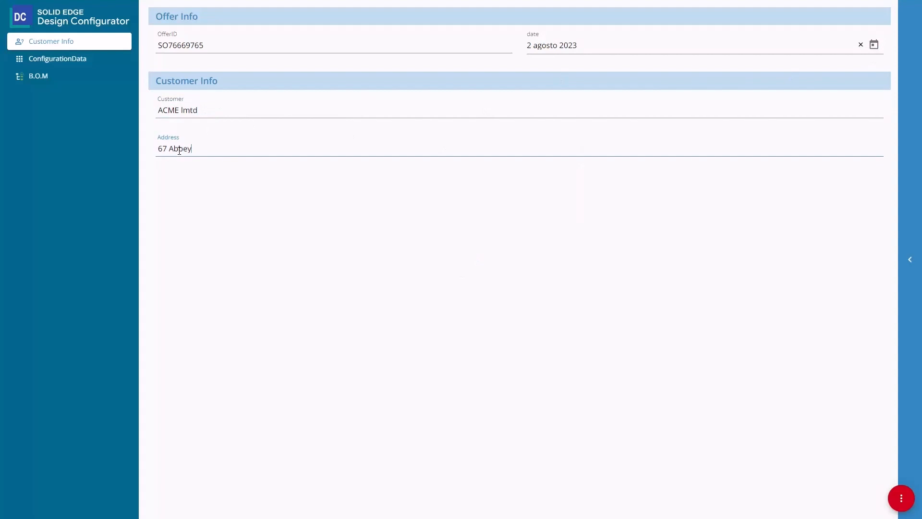
Choose heat-treated aspen wood and a 6.0 kW heater, then view the generated bill of materials.
{"action": "left_click", "coordinate": [57, 58]}
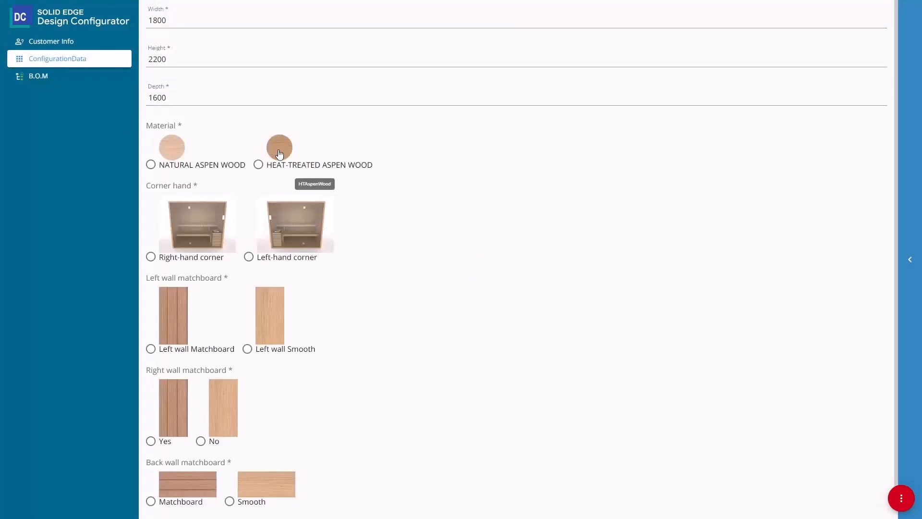
{"action": "left_click", "coordinate": [257, 165]}
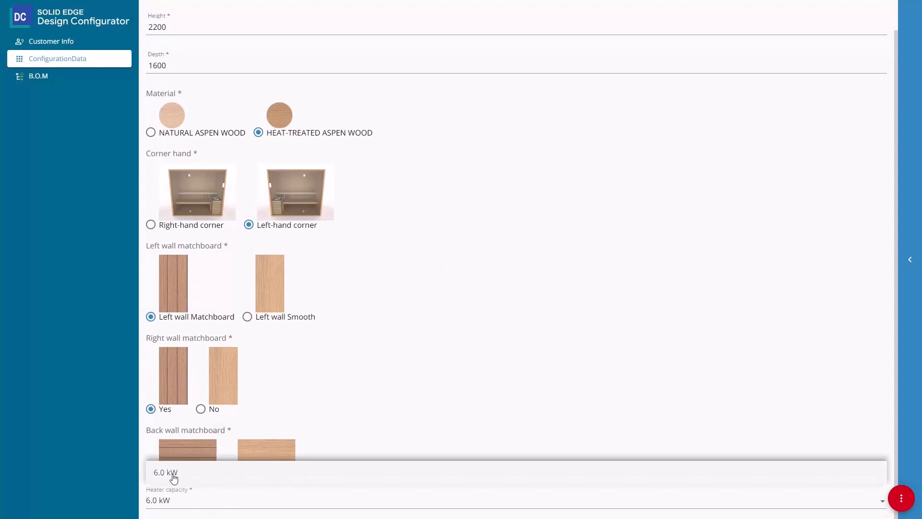
{"action": "left_click", "coordinate": [900, 497]}
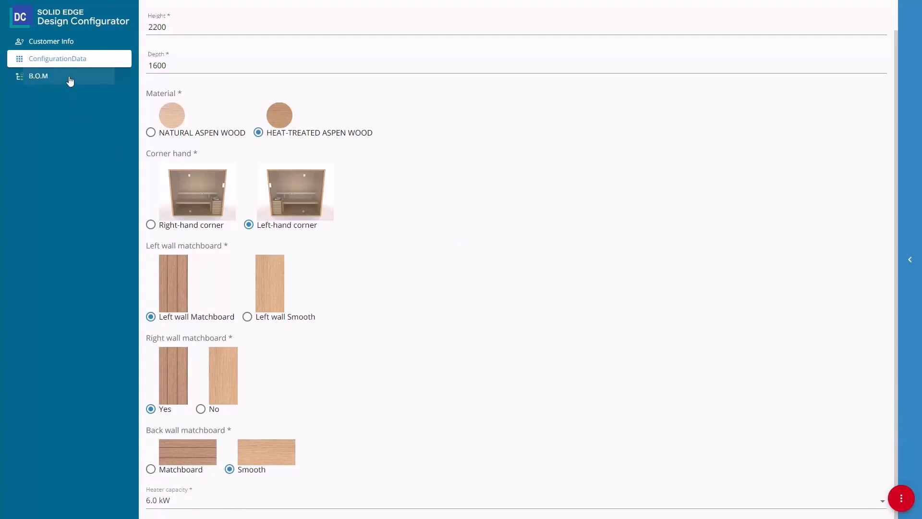
{"action": "left_click", "coordinate": [38, 75]}
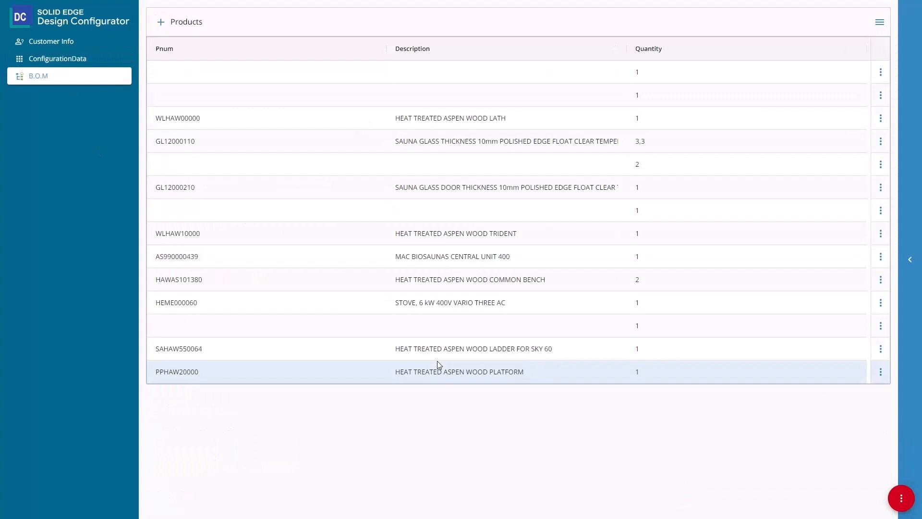
{"action": "mouse_move", "coordinate": [901, 498]}
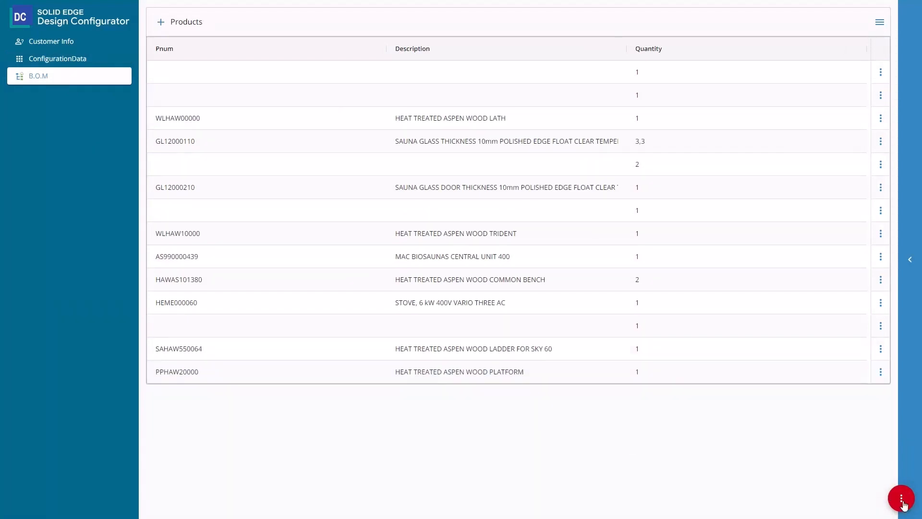
Generate the sales quote PDF preview and bring its sauna photo page into view.
{"action": "left_click", "coordinate": [901, 497]}
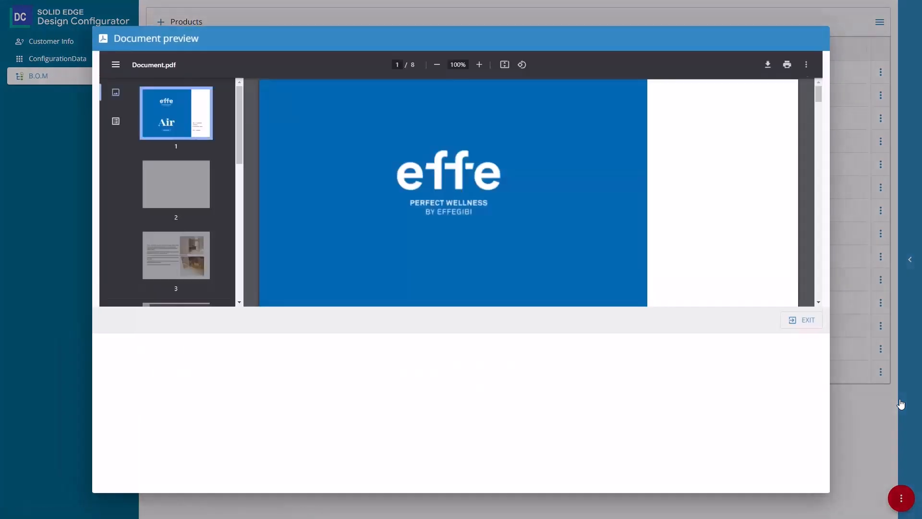
{"action": "mouse_move", "coordinate": [573, 220]}
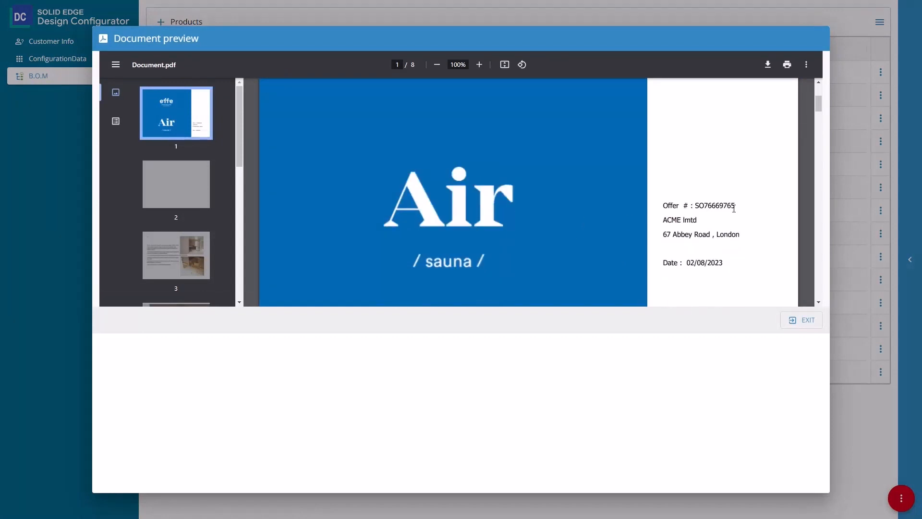
{"action": "left_click", "coordinate": [175, 271]}
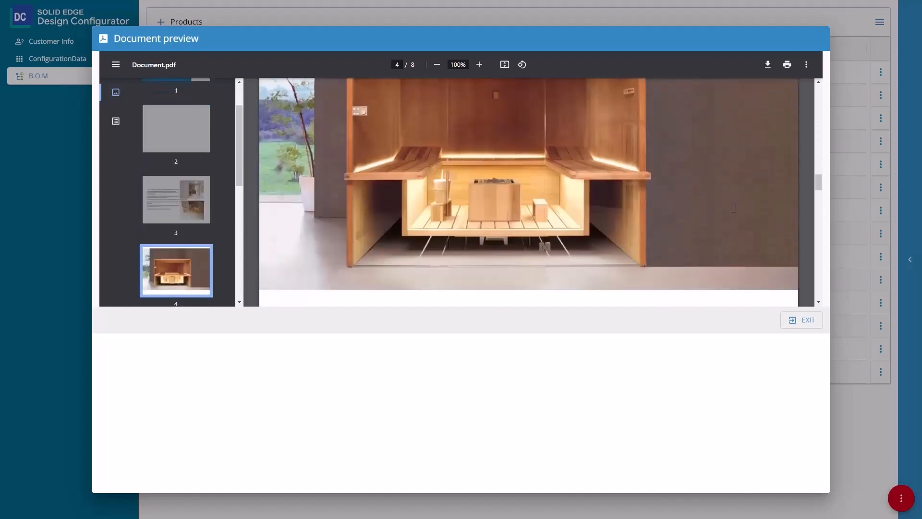